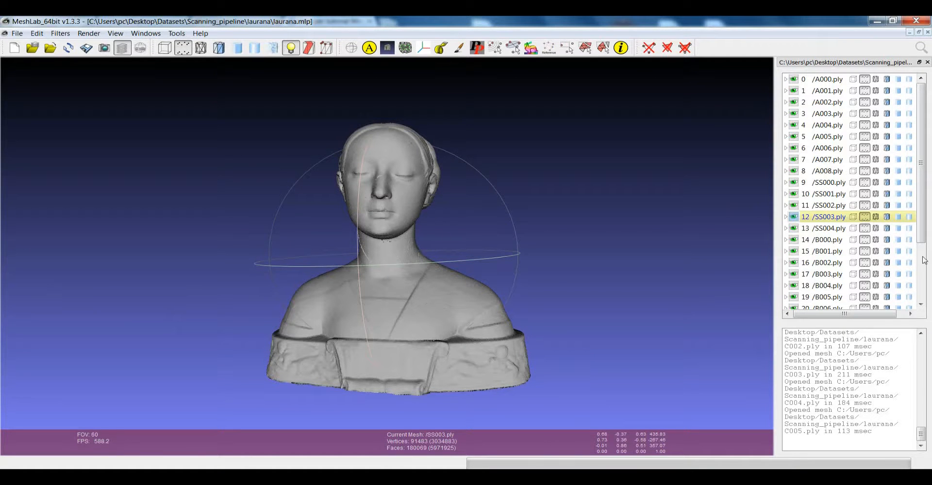
Apply the PerMesh Color Scattering filter so each bust scan layer gets a random colour.
{"action": "scroll", "scroll_direction": "down", "scroll_amount": 3}
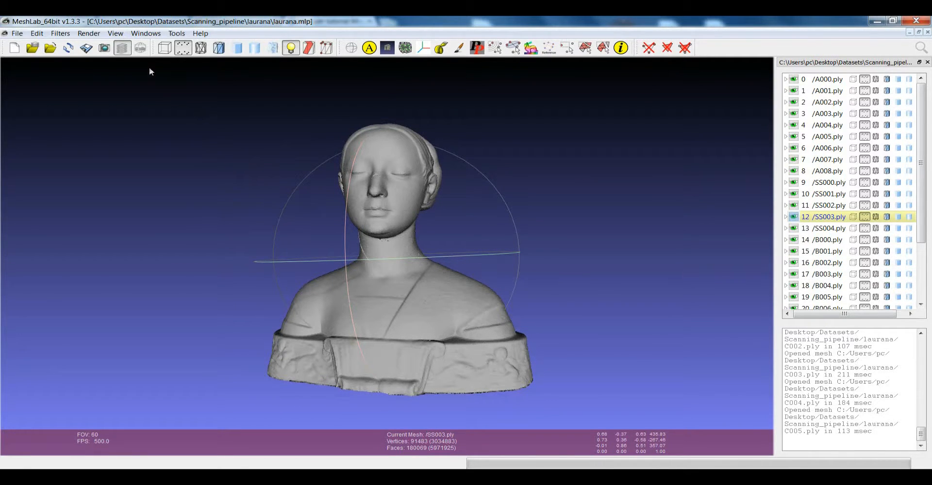
{"action": "left_click", "coordinate": [59, 33]}
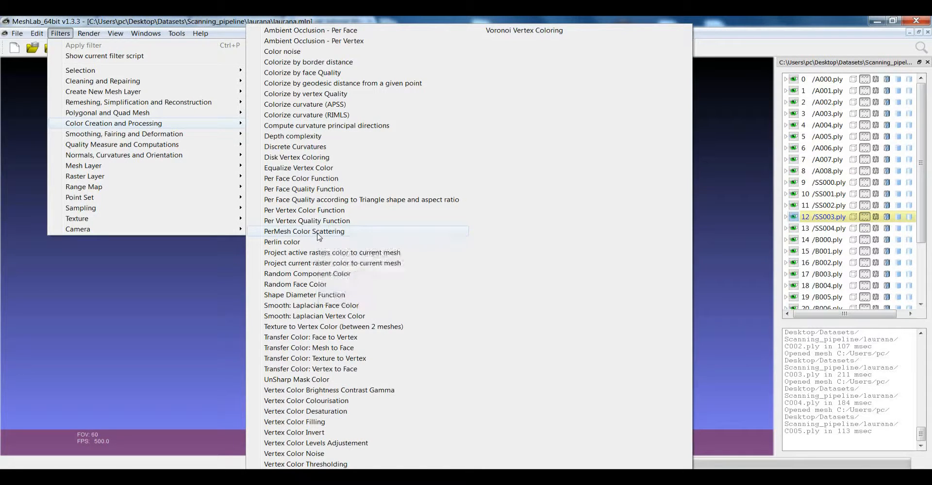
{"action": "left_click", "coordinate": [304, 231]}
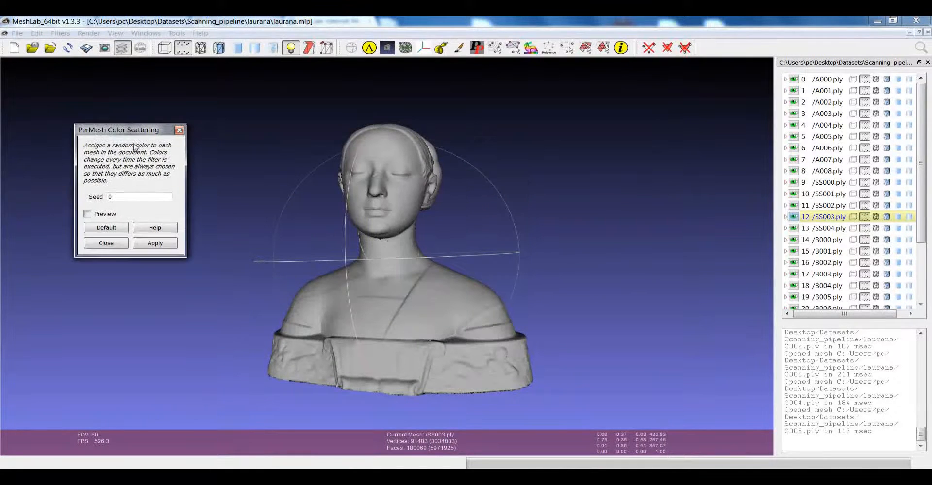
{"action": "left_click", "coordinate": [154, 243]}
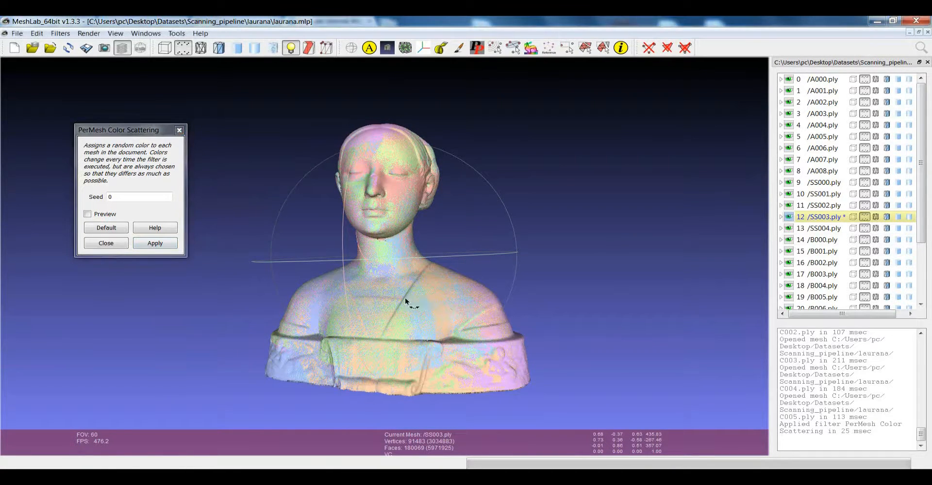
{"action": "left_click_drag", "start_coordinate": [407, 303], "coordinate": [421, 291]}
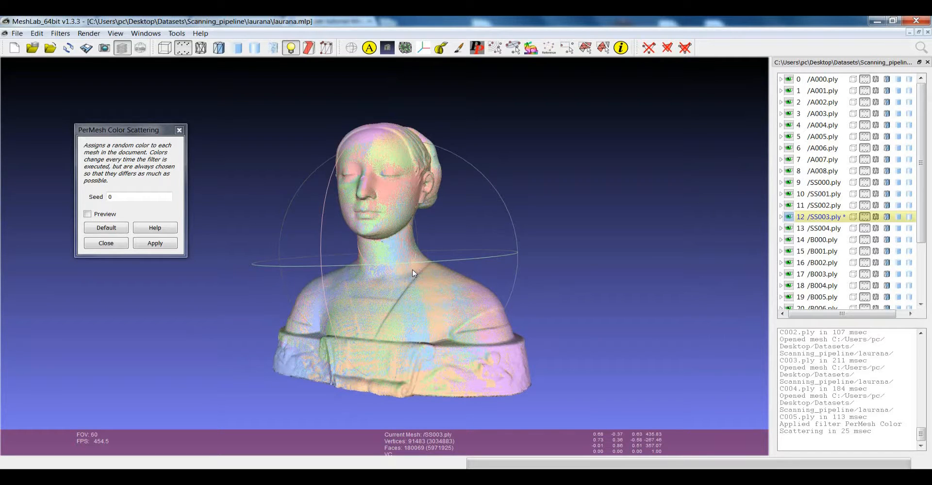
{"action": "left_click_drag", "start_coordinate": [413, 273], "coordinate": [347, 254]}
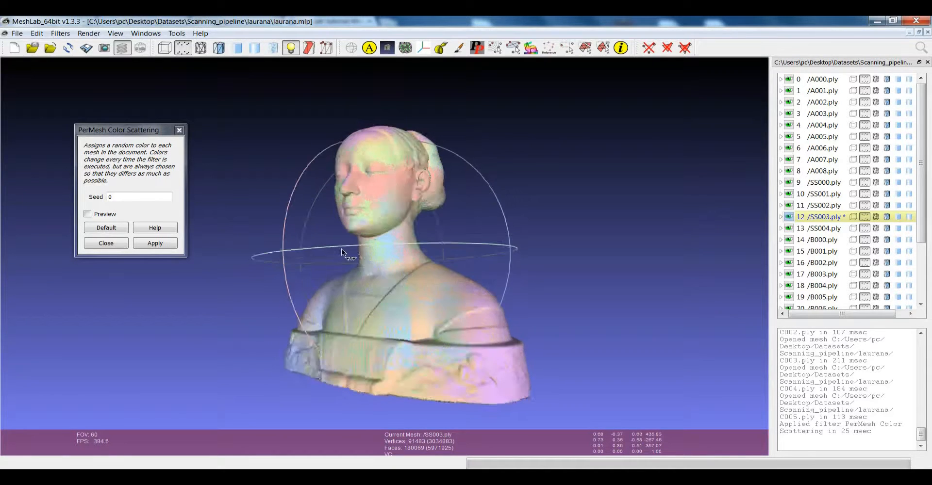
{"action": "left_click_drag", "start_coordinate": [341, 252], "coordinate": [347, 269]}
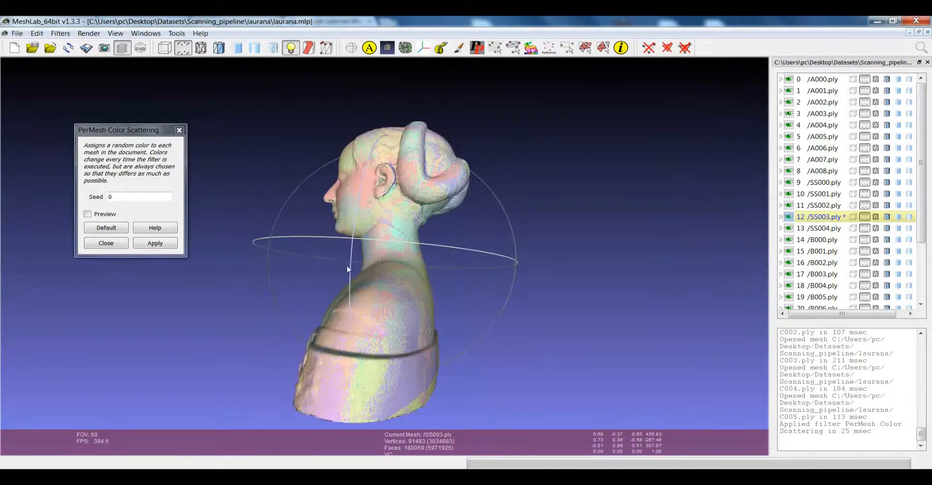
{"action": "left_click_drag", "start_coordinate": [348, 268], "coordinate": [321, 258]}
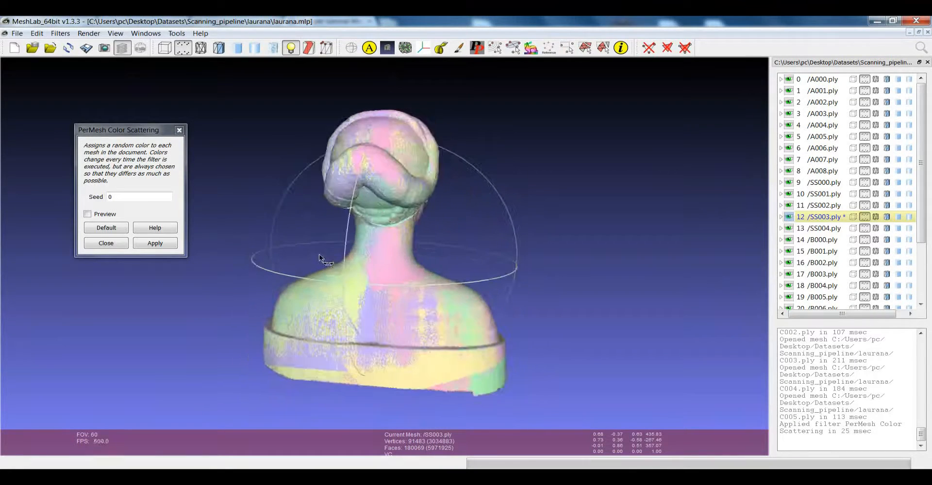
{"action": "left_click_drag", "start_coordinate": [320, 262], "coordinate": [383, 276]}
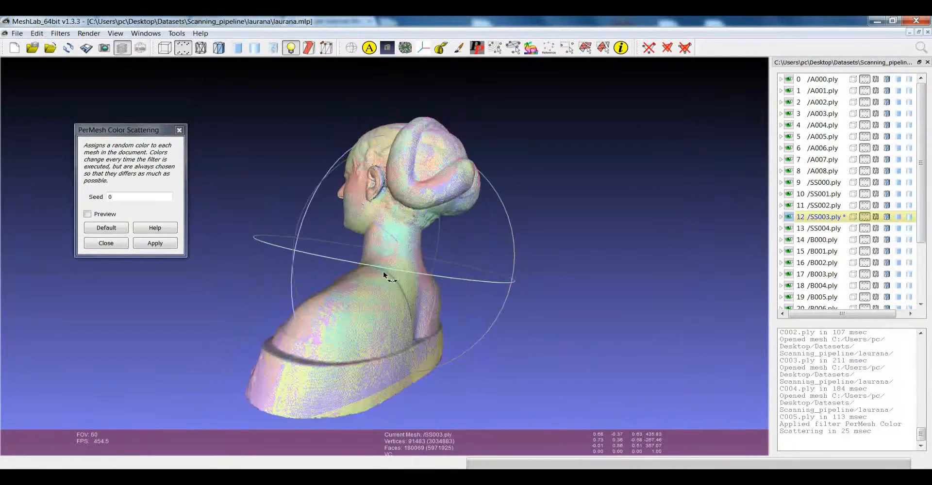
{"action": "left_click_drag", "start_coordinate": [383, 276], "coordinate": [437, 279]}
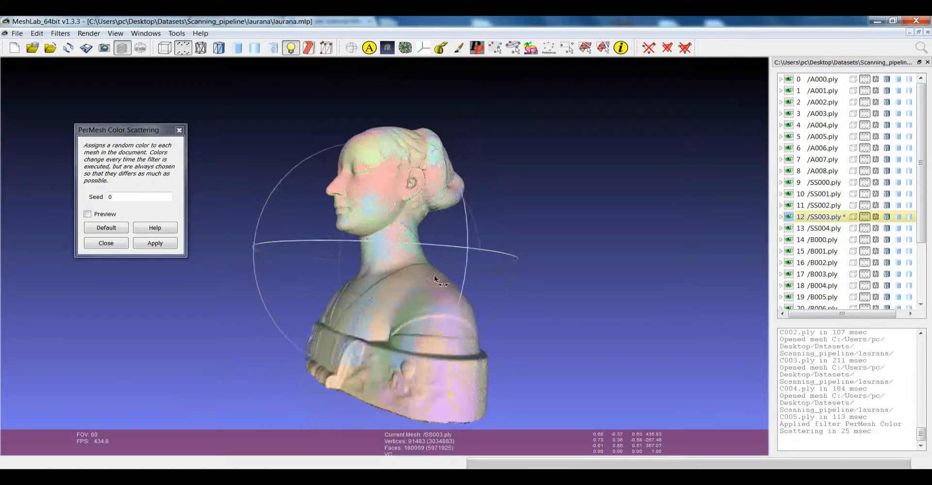
{"action": "left_click_drag", "start_coordinate": [434, 279], "coordinate": [425, 280]}
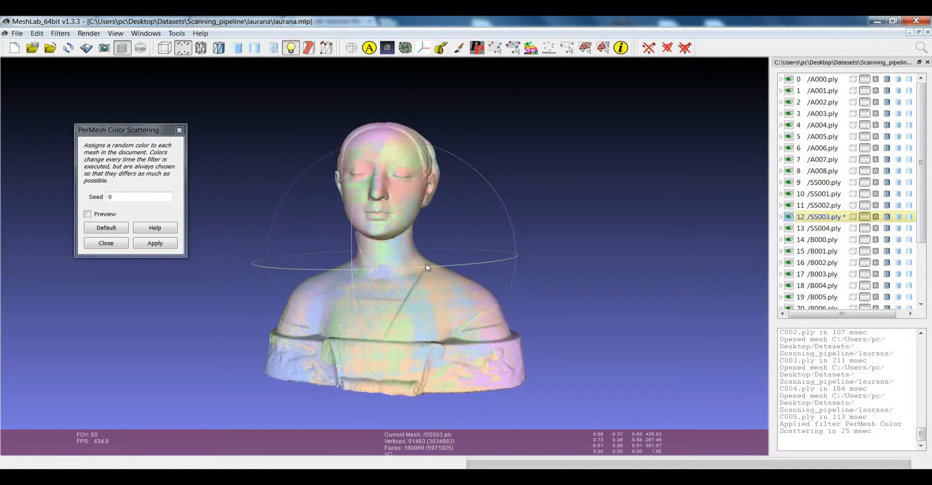
{"action": "left_click_drag", "start_coordinate": [428, 267], "coordinate": [407, 258]}
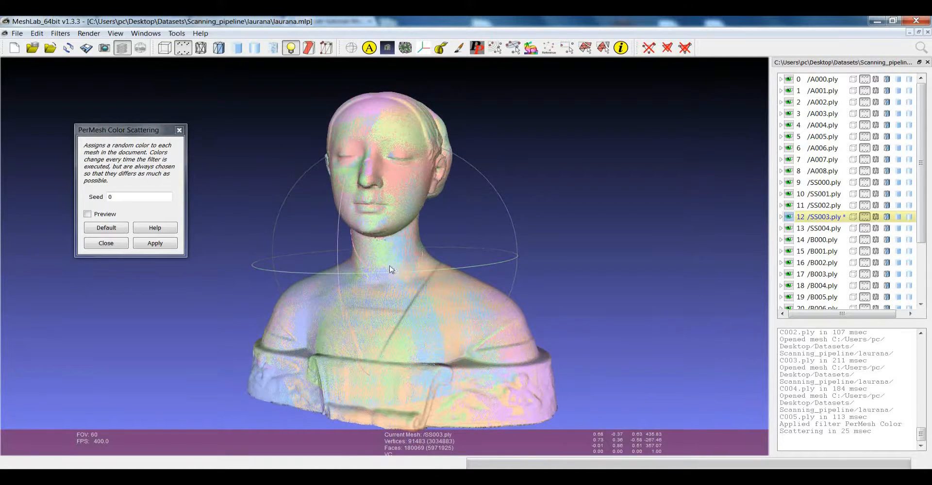
{"action": "left_click_drag", "start_coordinate": [389, 269], "coordinate": [366, 285]}
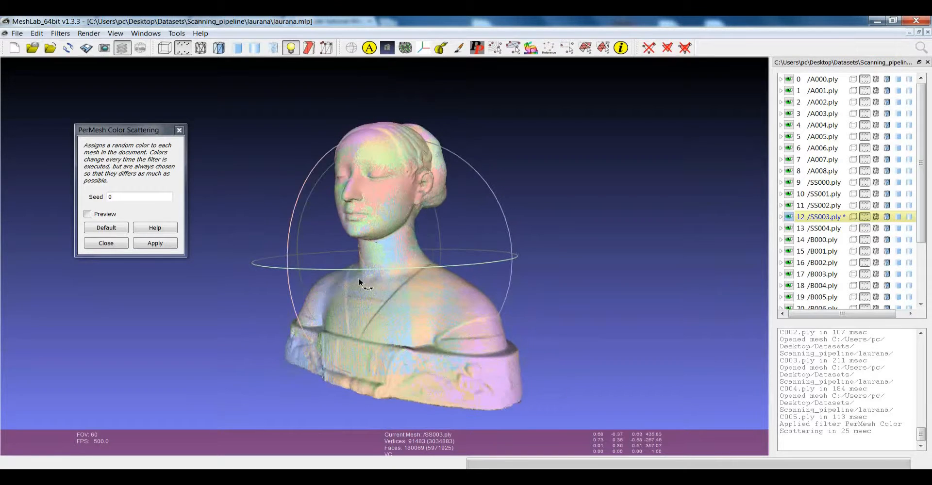
{"action": "left_click_drag", "start_coordinate": [366, 286], "coordinate": [428, 267]}
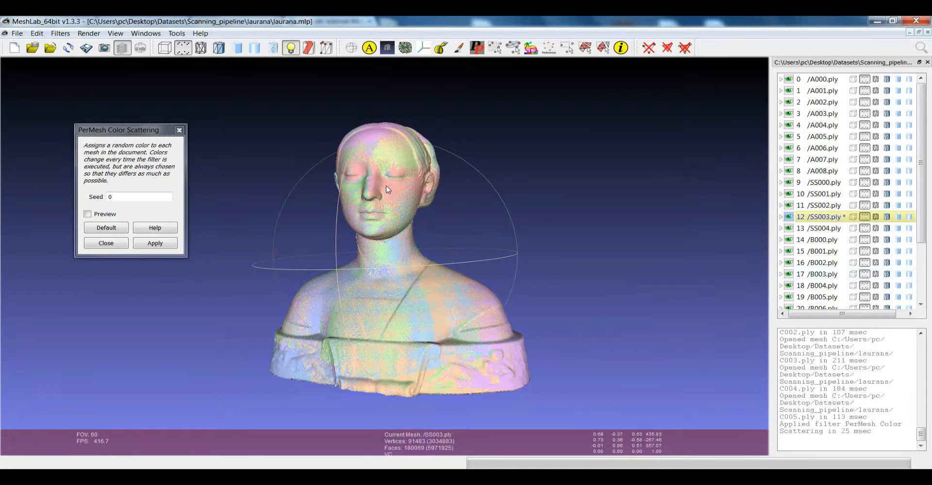
Pick layer A004 and the shoulder scan, orbit the bust, then pick chest layer SS004.
{"action": "left_click", "coordinate": [823, 78]}
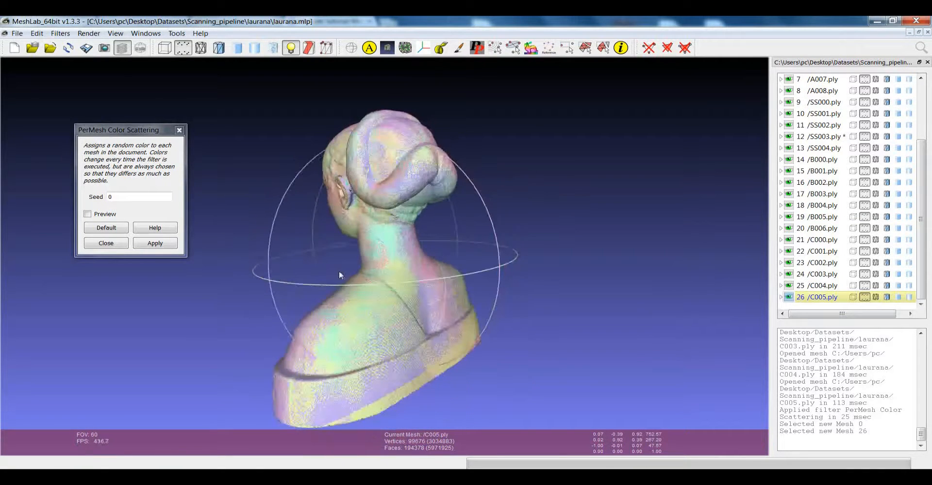
{"action": "left_click", "coordinate": [822, 125]}
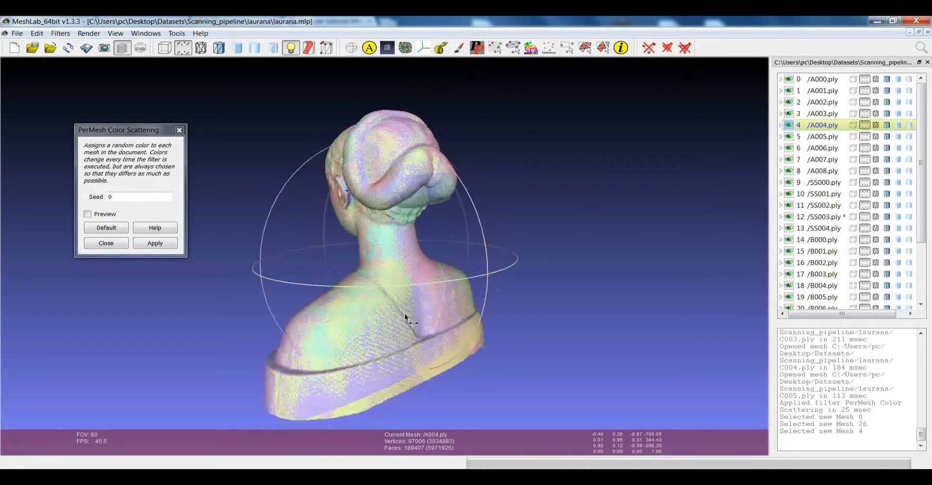
{"action": "left_click_drag", "start_coordinate": [404, 318], "coordinate": [428, 164]}
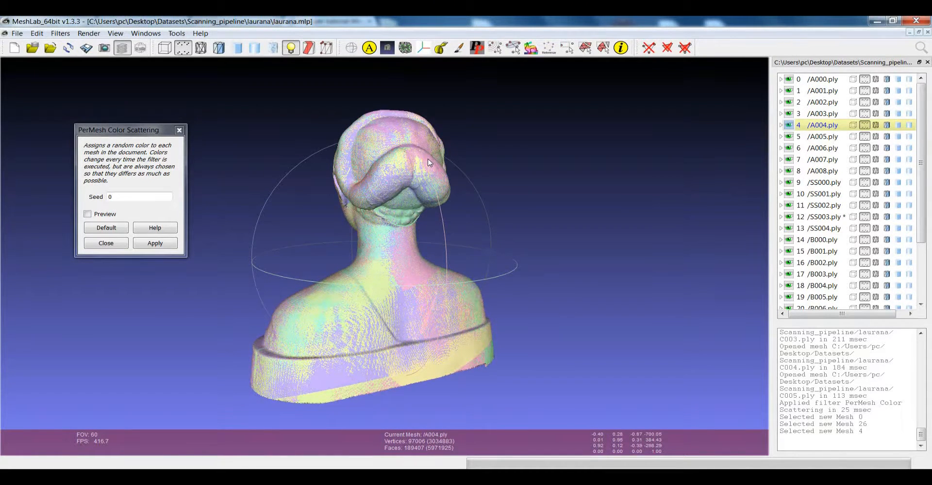
{"action": "left_click_drag", "start_coordinate": [428, 163], "coordinate": [481, 282]}
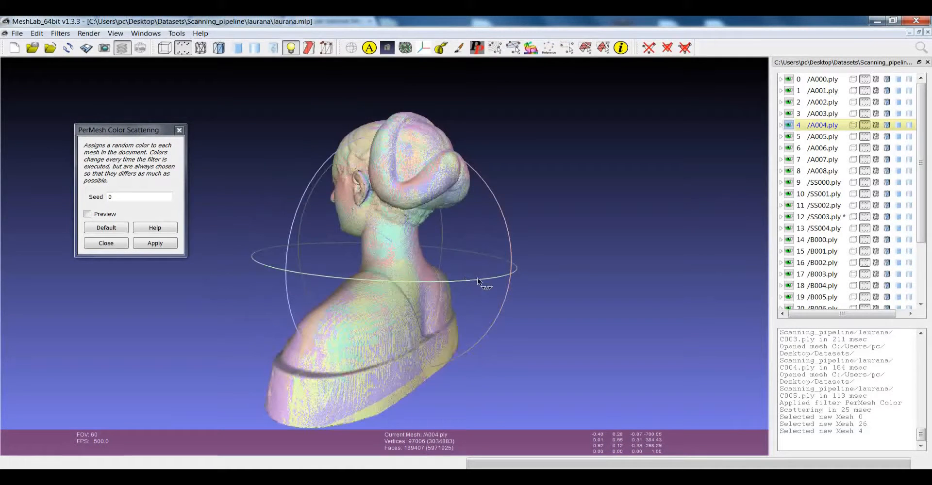
{"action": "left_click_drag", "start_coordinate": [482, 282], "coordinate": [472, 306]}
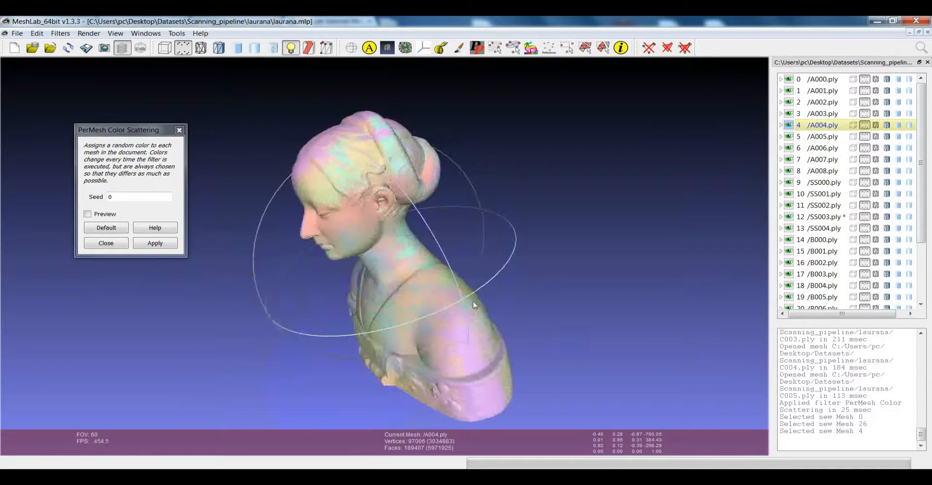
{"action": "left_click_drag", "start_coordinate": [472, 305], "coordinate": [389, 249]}
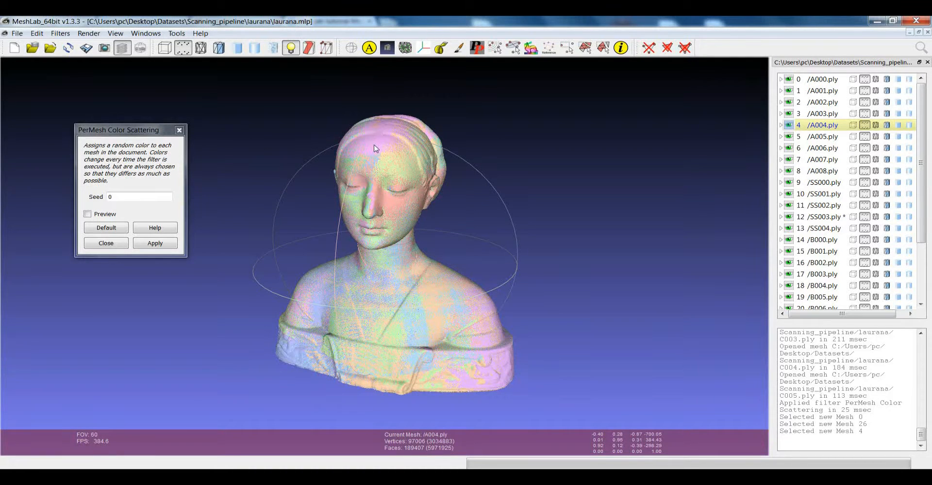
{"action": "left_click", "coordinate": [822, 228]}
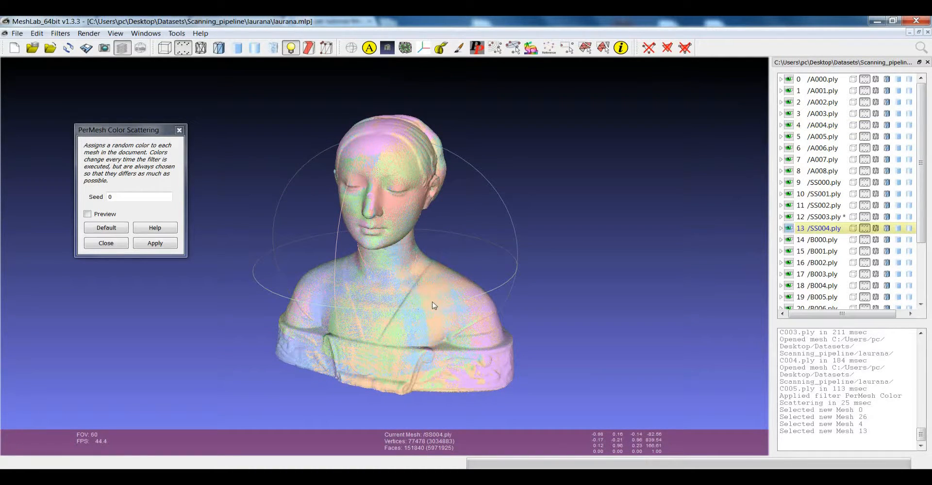